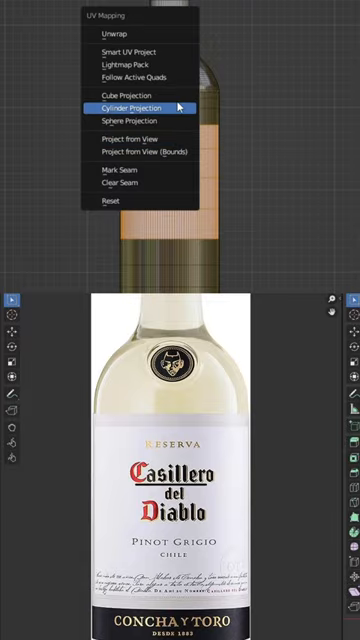
Unwrap the selected label faces with Cylinder Projection onto the Casillero del Diablo label image.
left_click(134, 103)
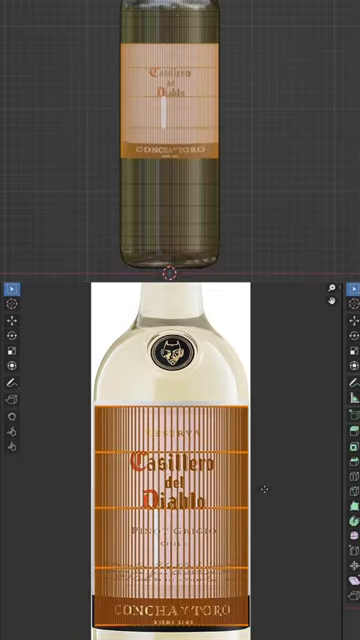